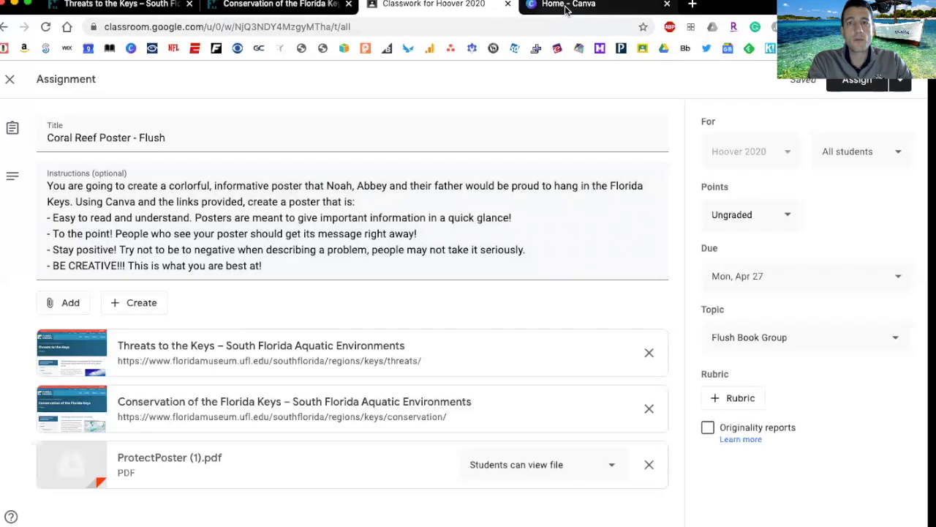
Switch to the Canva home page and activate the design search bar to reveal suggestions.
left_click(567, 5)
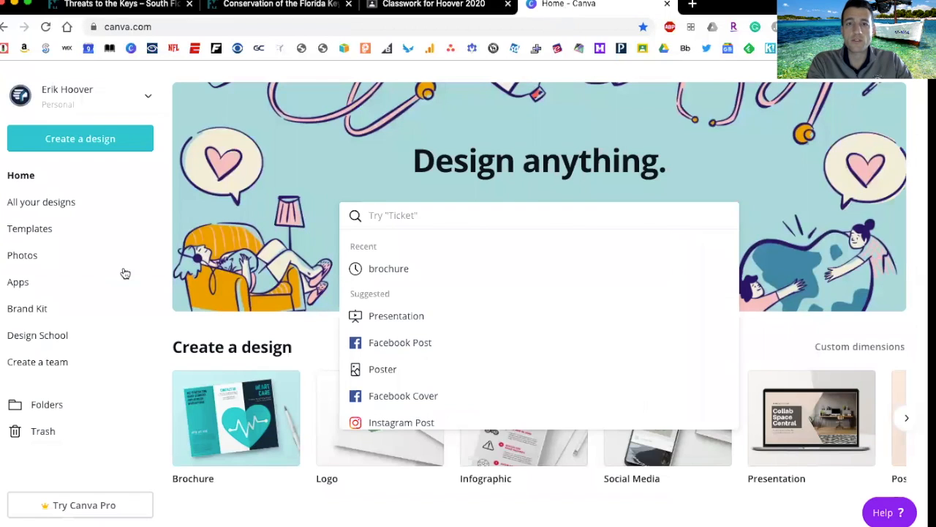
left_click(383, 369)
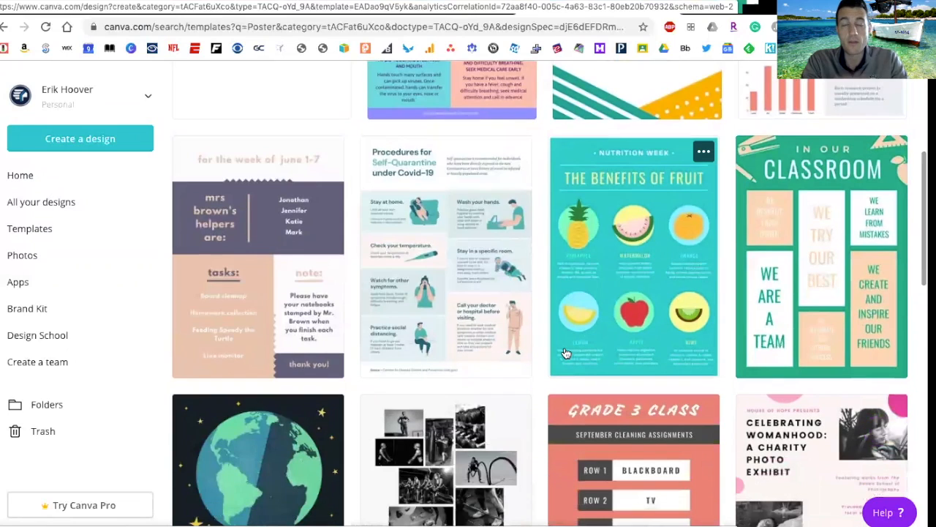